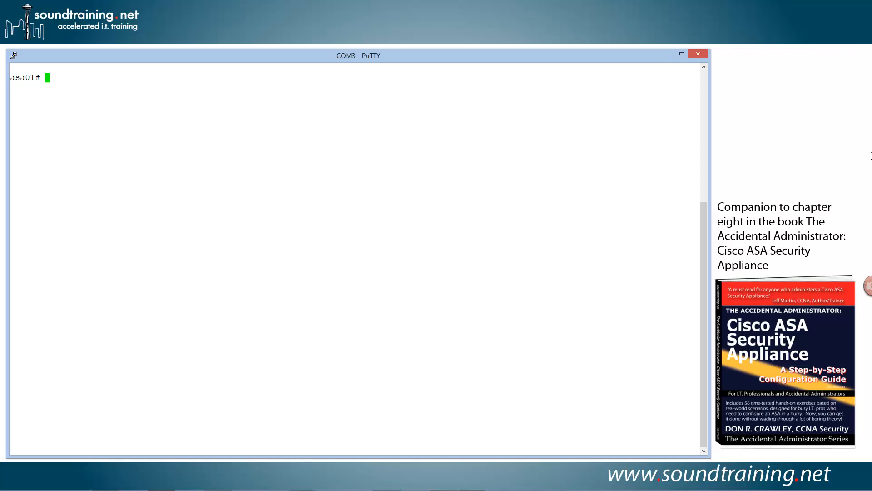
# Enter configuration mode with 'conf t' and start the 'aaa-server RADIUSSERVERS protocol' command.
pyautogui.write('conf t')
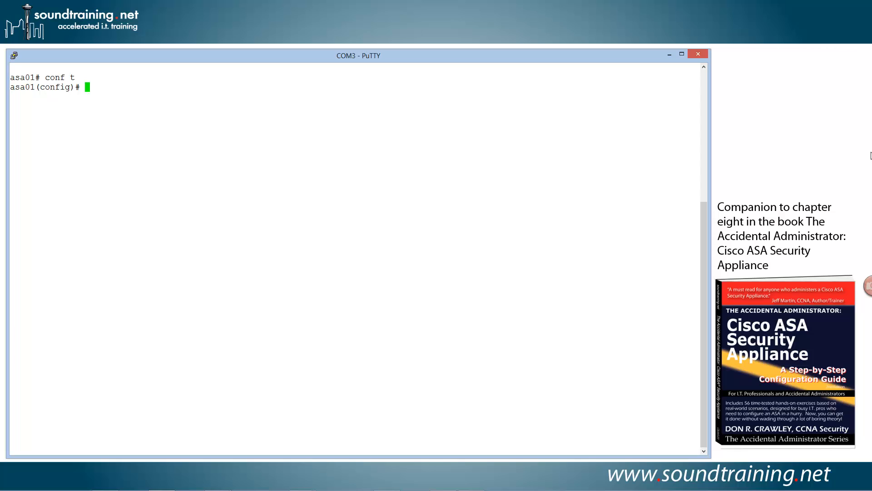
pyautogui.write('aaa-s')
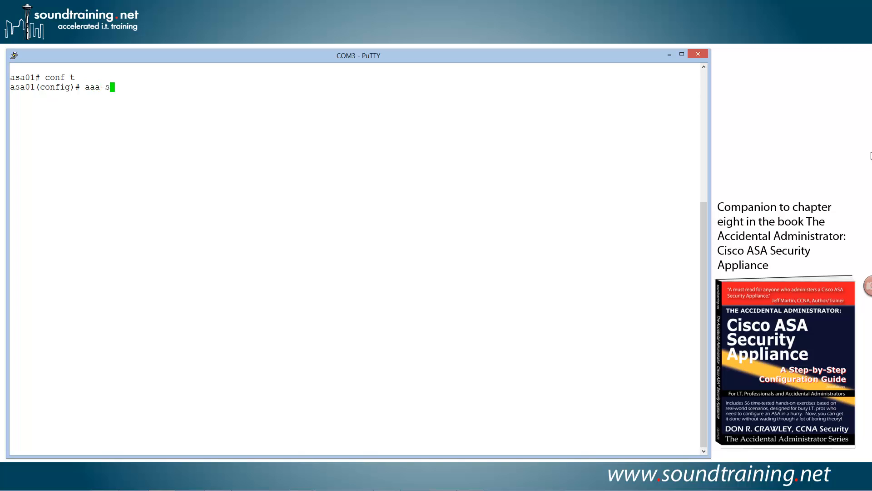
pyautogui.write('erver')
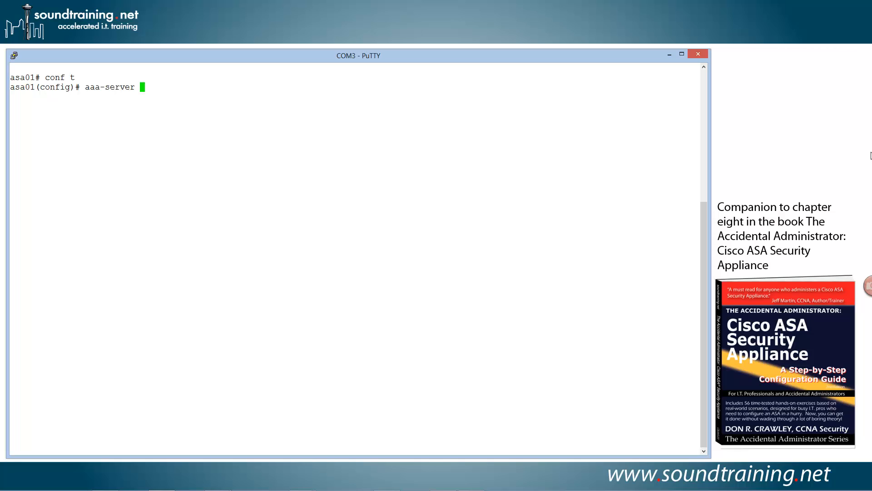
pyautogui.write('RADI')
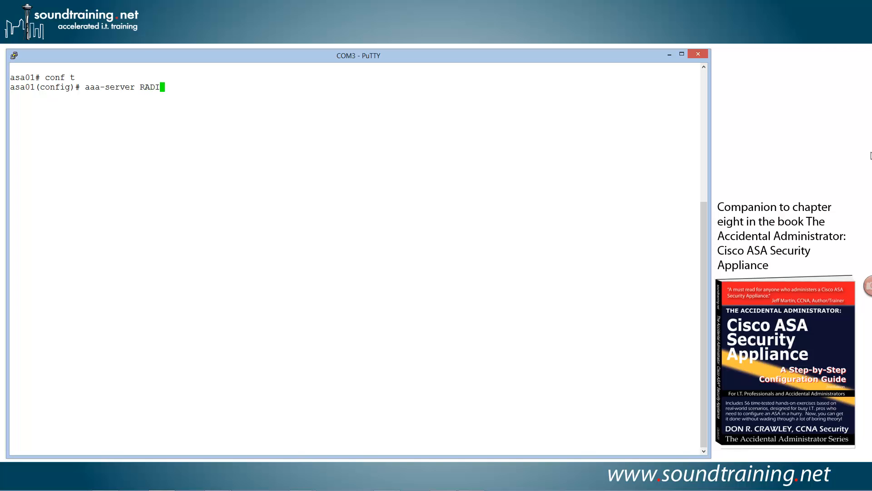
pyautogui.write('US')
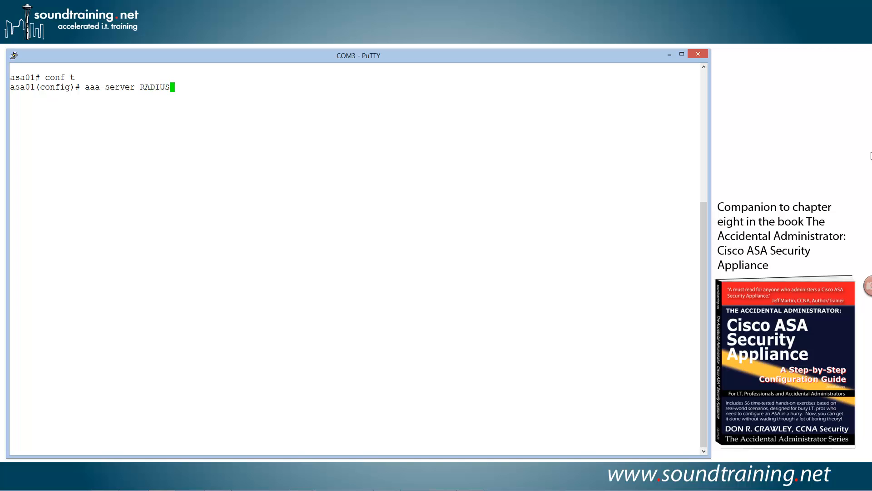
pyautogui.write('SERVERS')
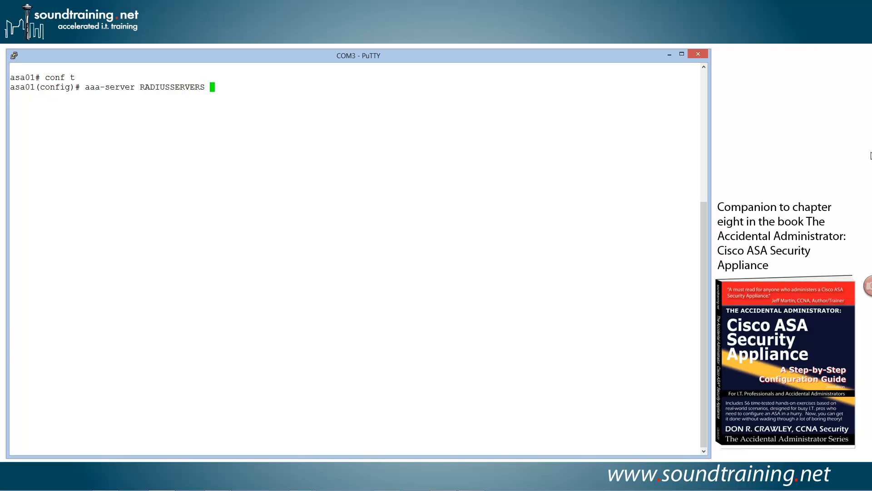
pyautogui.write('protocol')
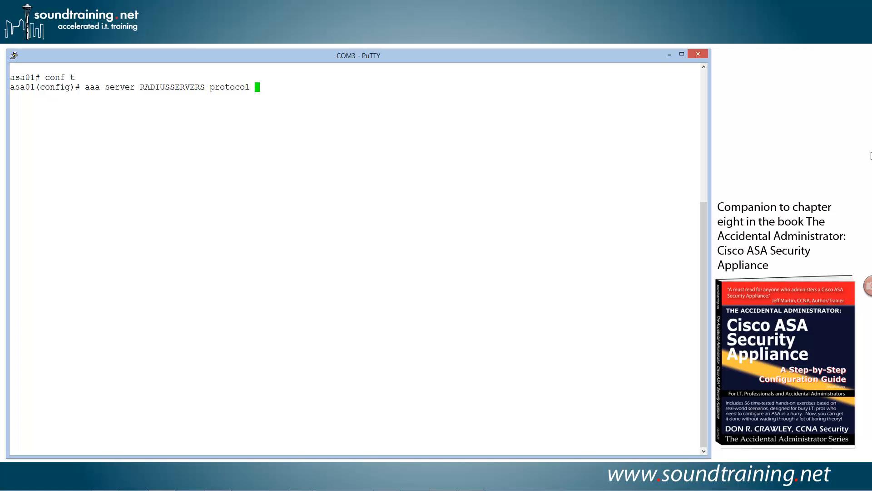
# List the protocol options with '?' and set RADIUSSERVERS to the radius protocol.
pyautogui.write('?')
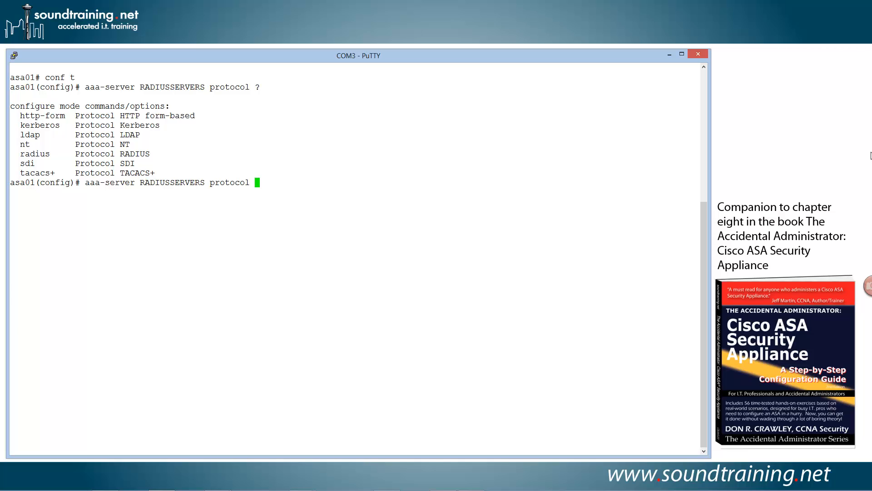
pyautogui.write('radius')
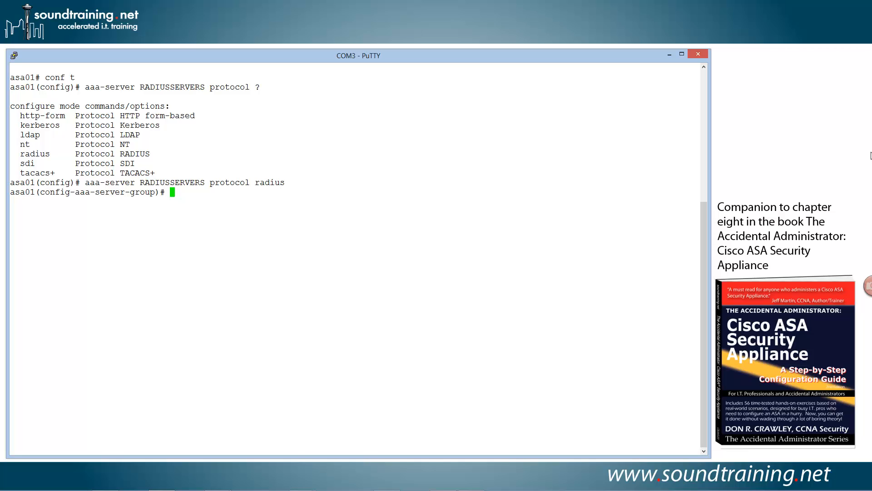
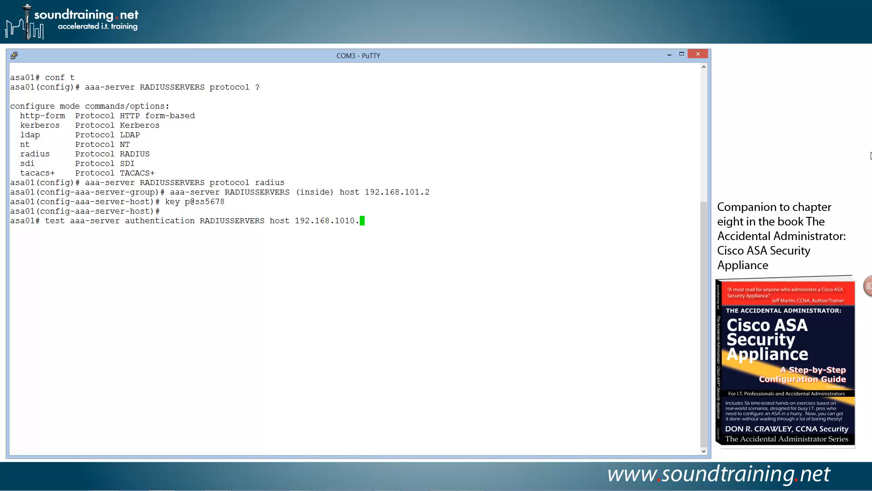
# Add host 192.168.101.2 on the inside interface to the RADIUSSERVERS group.
pyautogui.press('BackSpace')
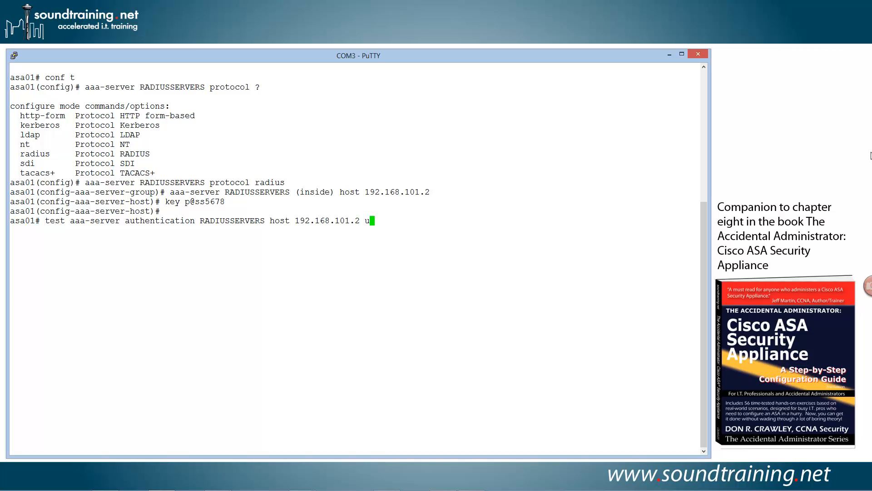
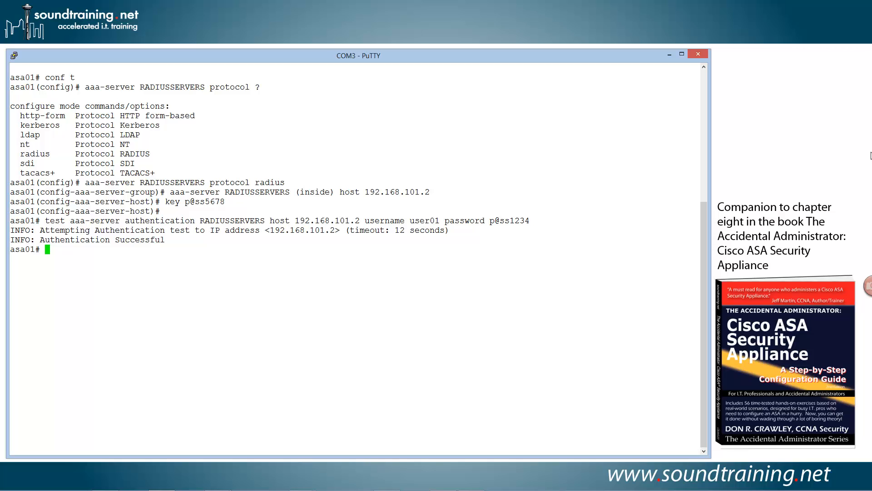
# Show the running tunnel-group config, then enter Account Reps NA general-attributes mode.
pyautogui.write('show run tunnel')
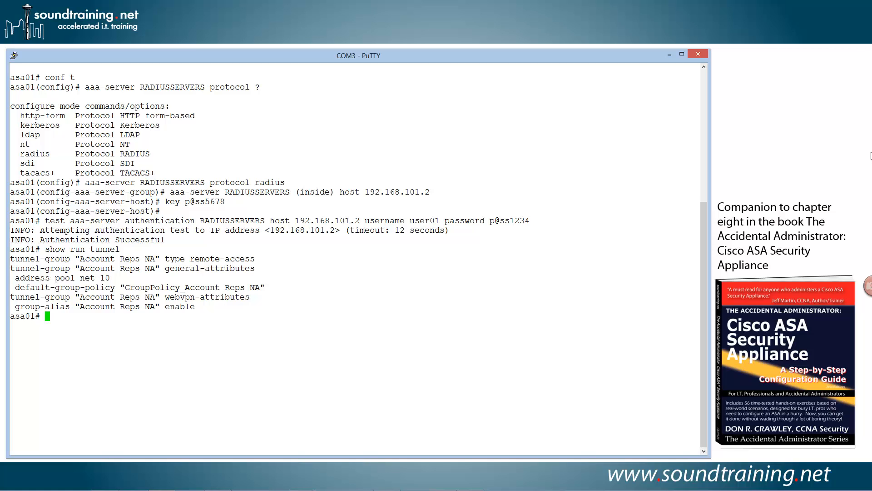
pyautogui.write('conf')
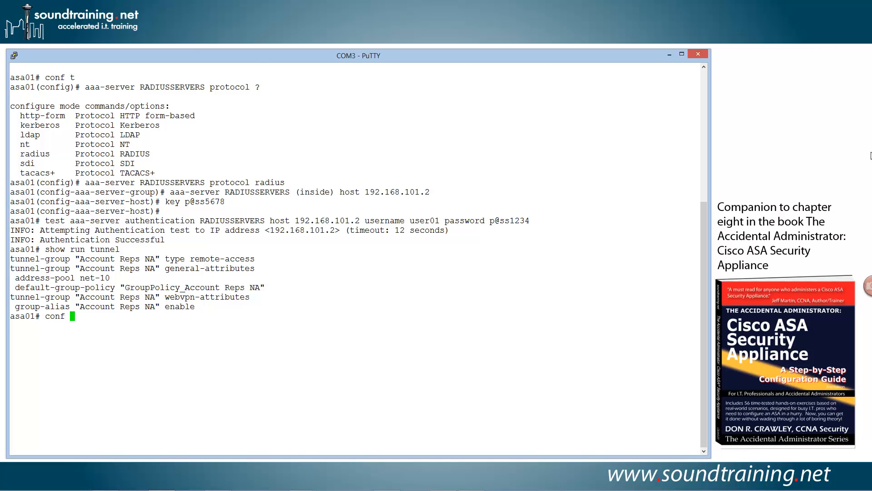
pyautogui.write('t')
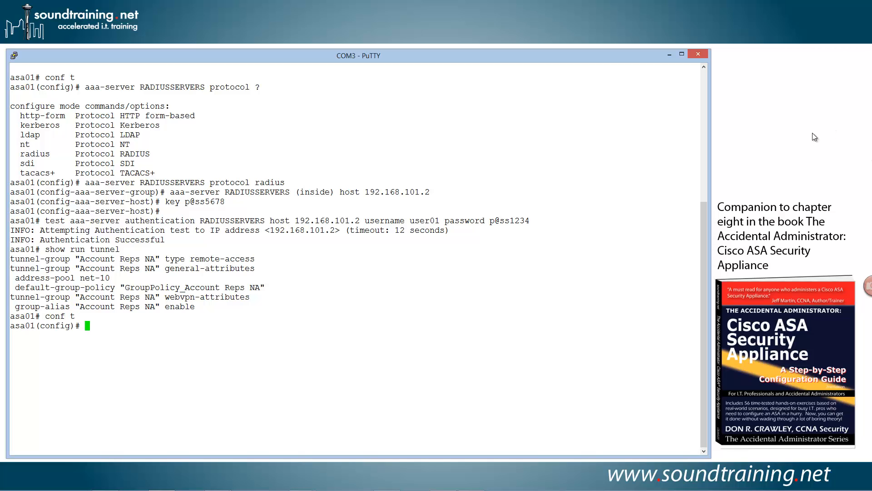
pyautogui.moveTo(37, 260)
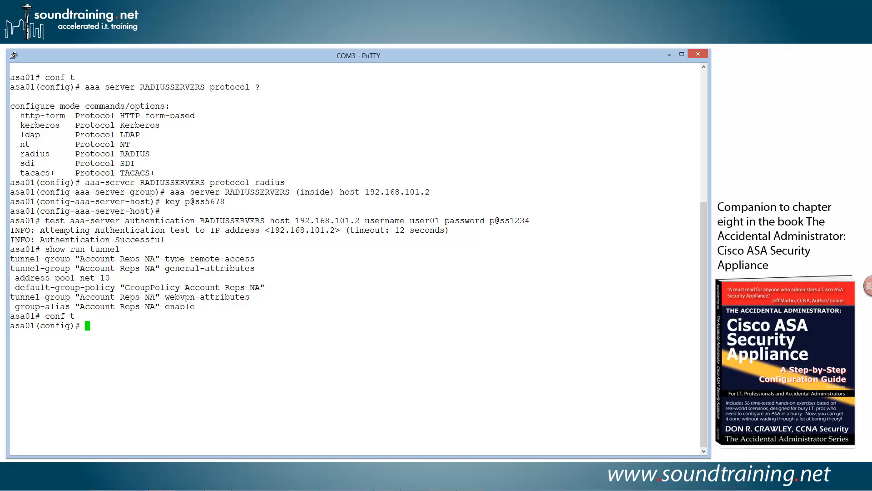
pyautogui.doubleClick(30, 268)
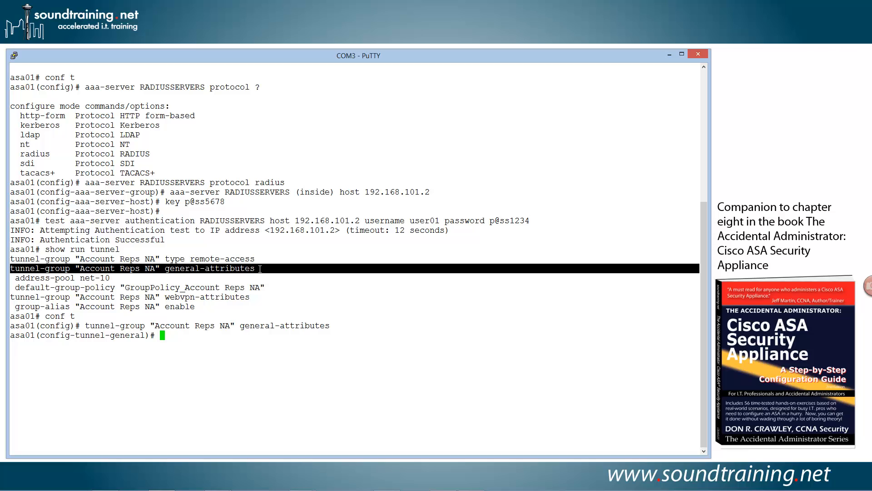
# Set authentication-server-group to RADIUSSERVERS with LOCAL fallback.
pyautogui.write('authenticat')
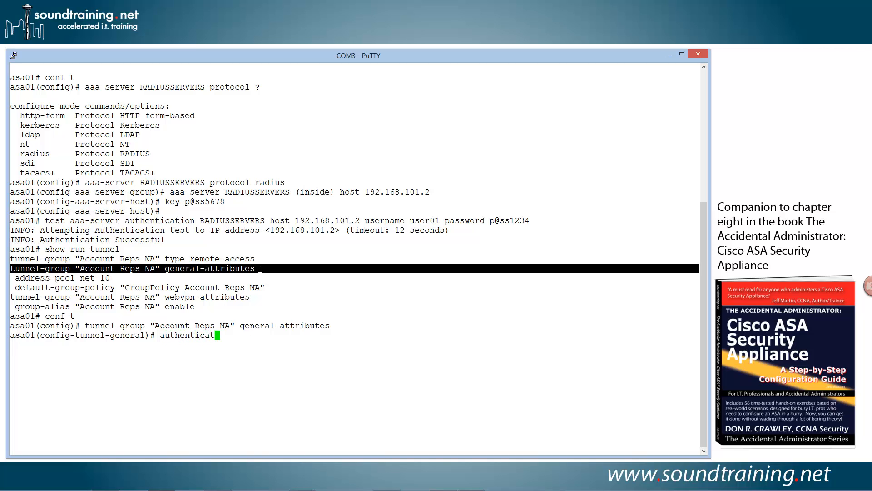
pyautogui.write('ion-server-group')
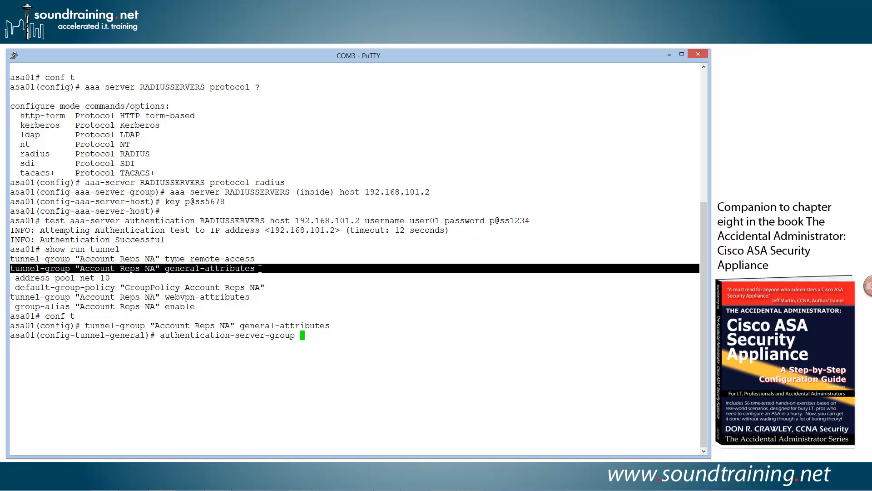
pyautogui.write('RADIUSSER')
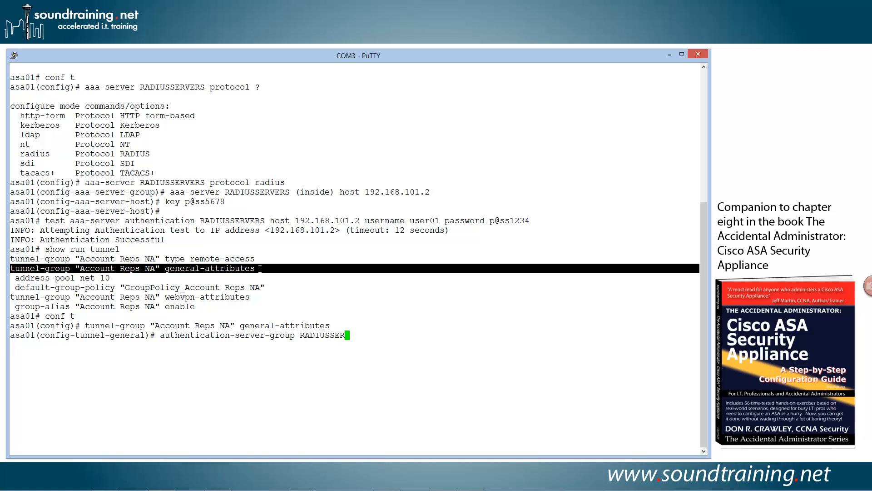
pyautogui.write('VER')
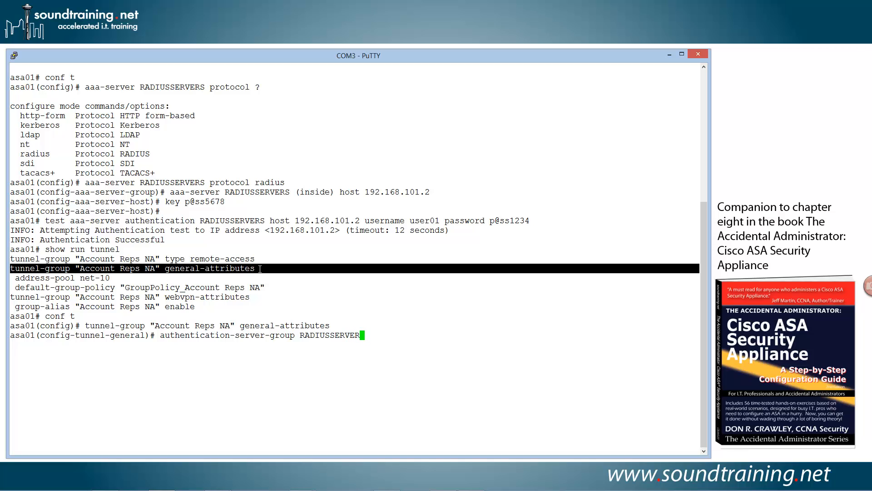
pyautogui.write('S')
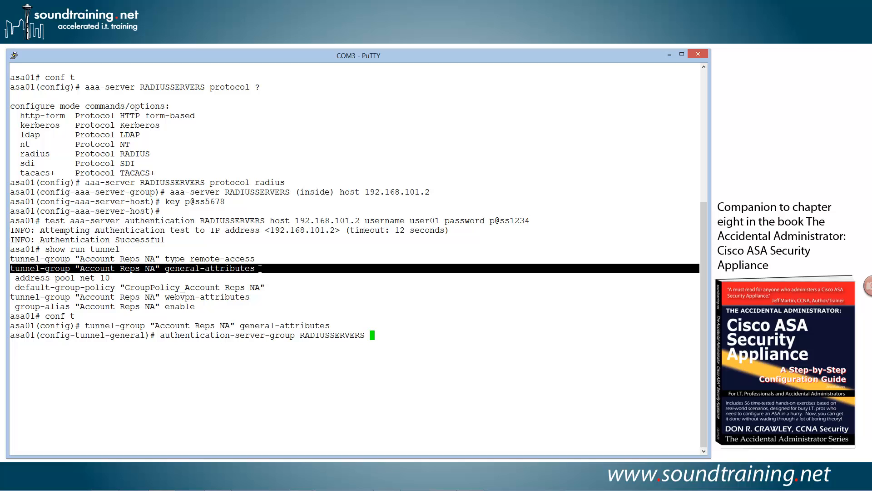
pyautogui.write('LOCAL')
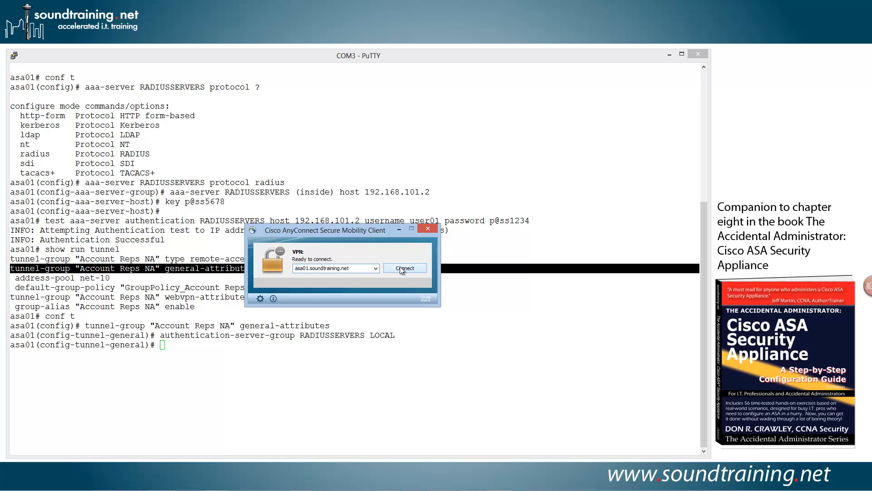
# Connect to asa01.soundtraining.net and submit user01's password for group Account Reps NA.
pyautogui.click(404, 268)
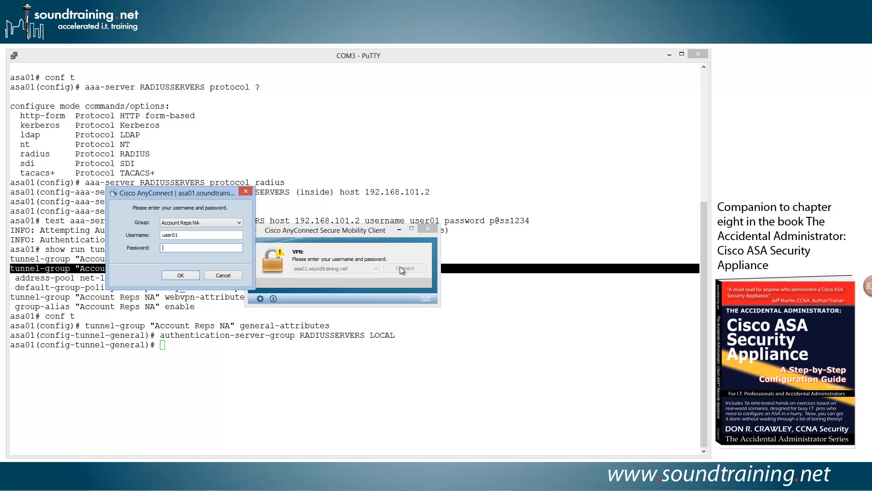
pyautogui.write('p')
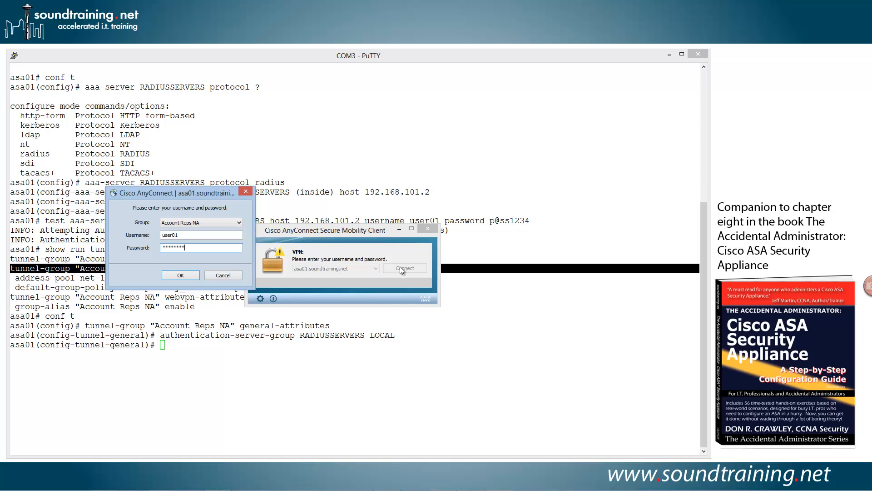
pyautogui.moveTo(199, 278)
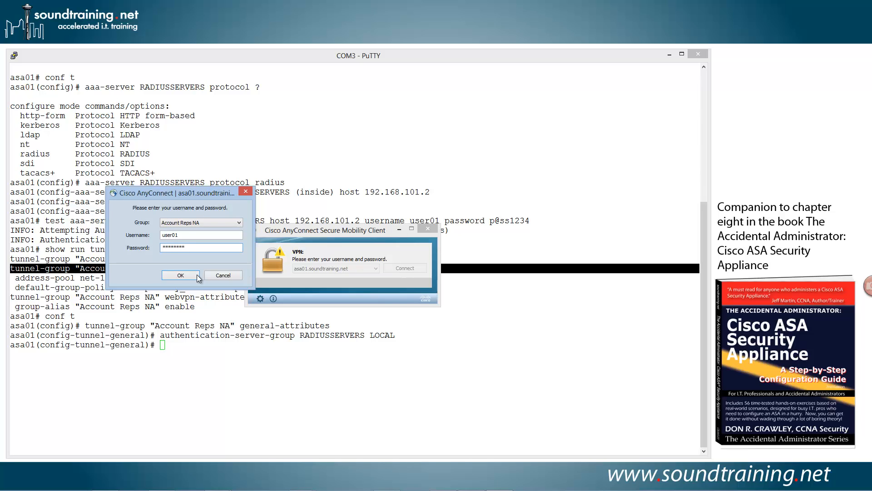
pyautogui.click(180, 275)
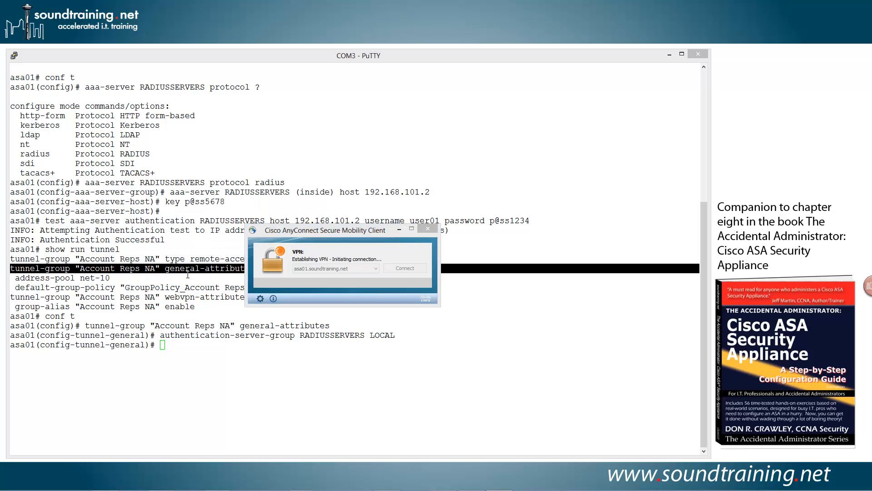